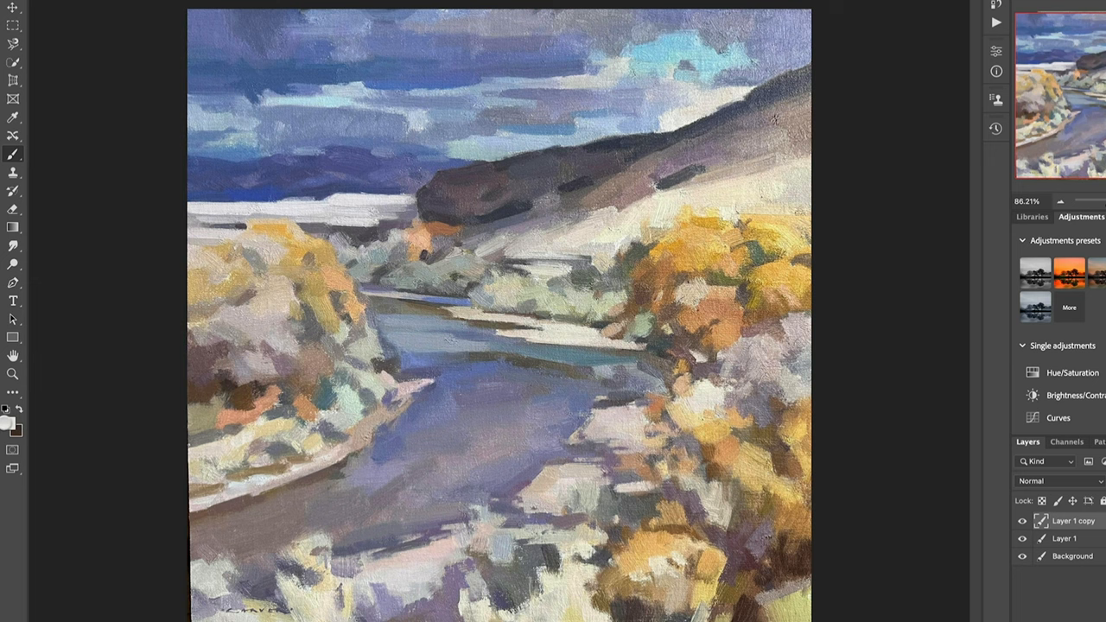
Step: Open the Color Picker for the foreground painting colour from the toolbar swatch
left_click(6, 419)
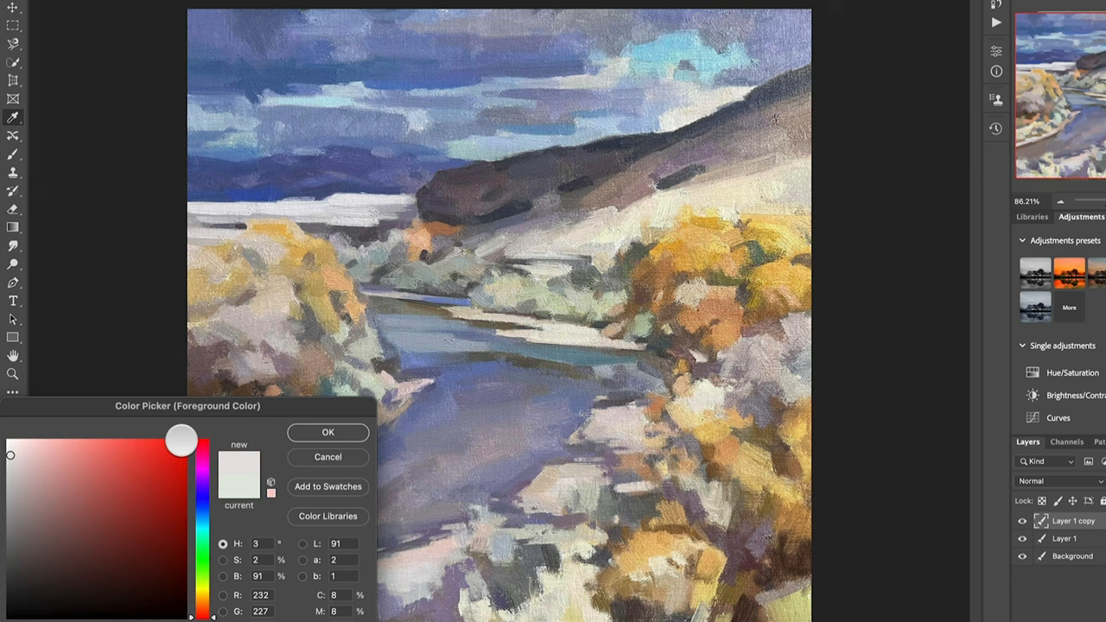
Step: Choose red as the foreground colour for marking the bushes and ridge
left_click(326, 433)
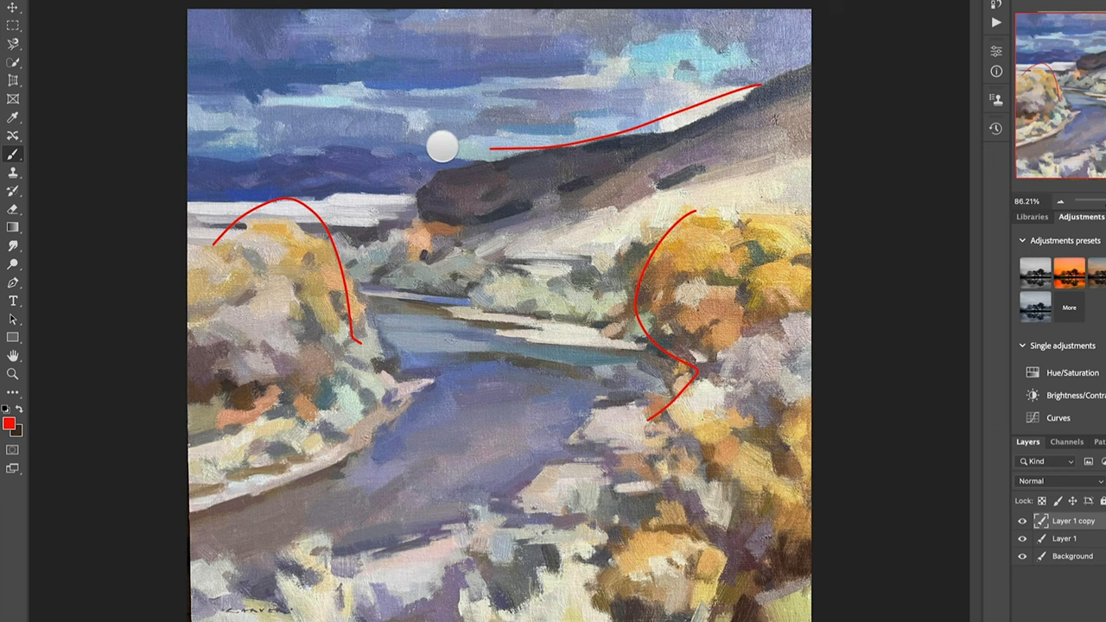
Step: Drag a red brush stroke along the far blue mountain ridge
left_click_drag(440, 147, 640, 265)
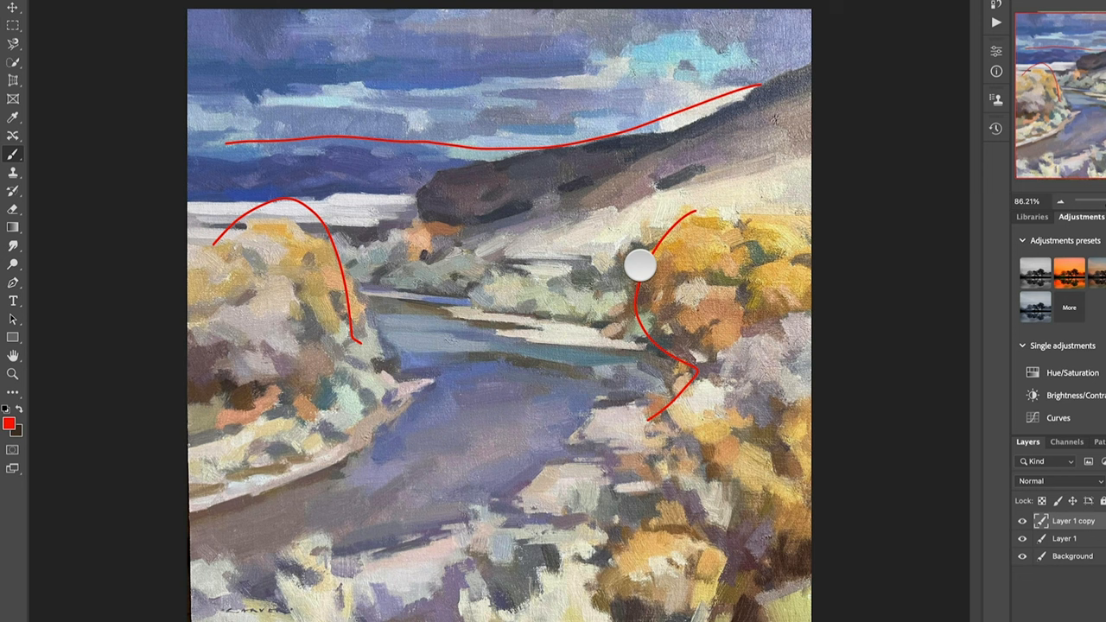
mouse_move(251, 7)
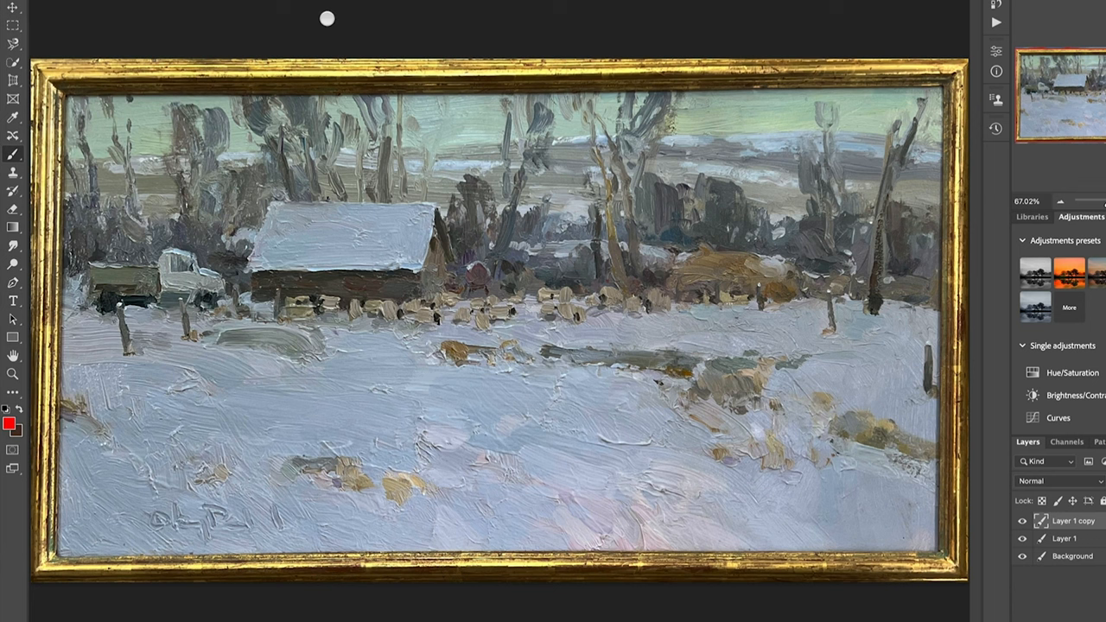
mouse_move(745, 183)
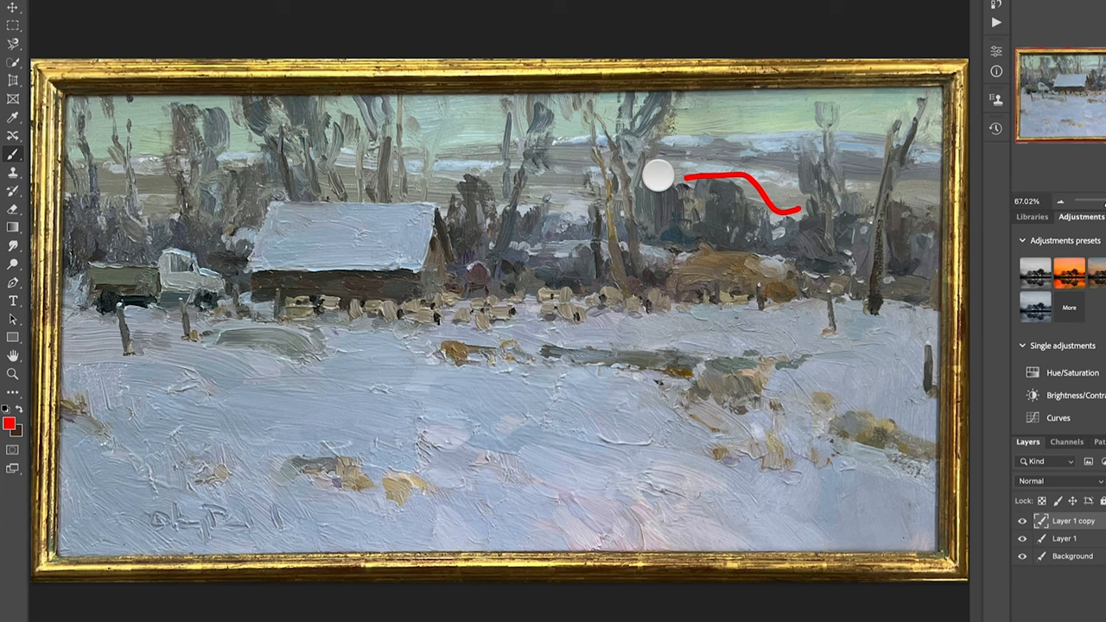
left_click_drag(659, 179, 583, 162)
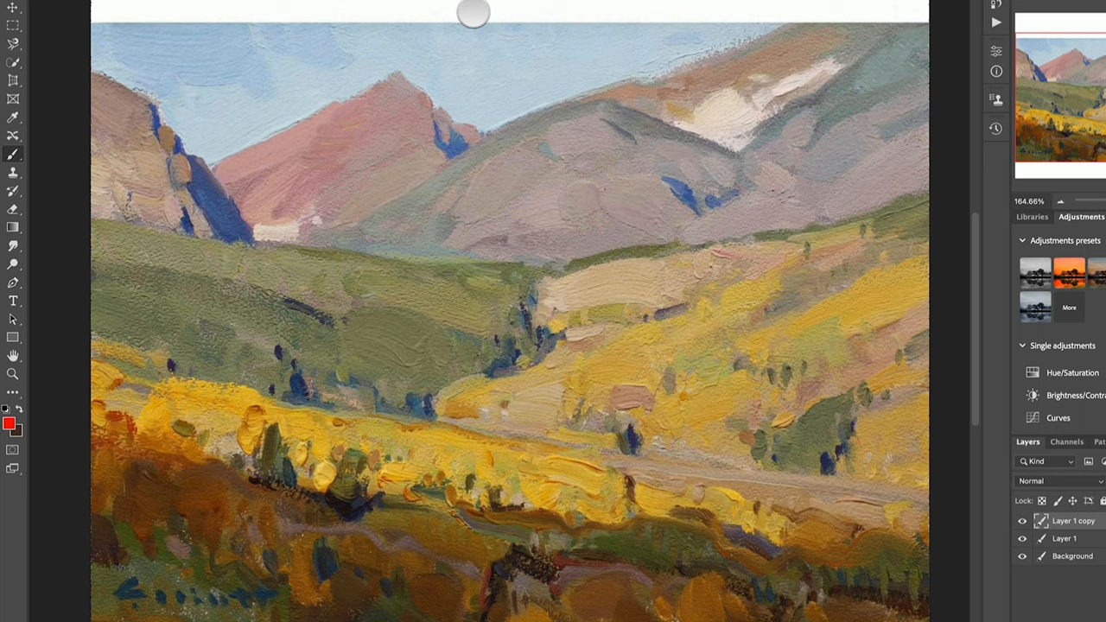
Step: Paint a short red stroke tracing the left mountain ridge
left_click_drag(216, 103, 423, 112)
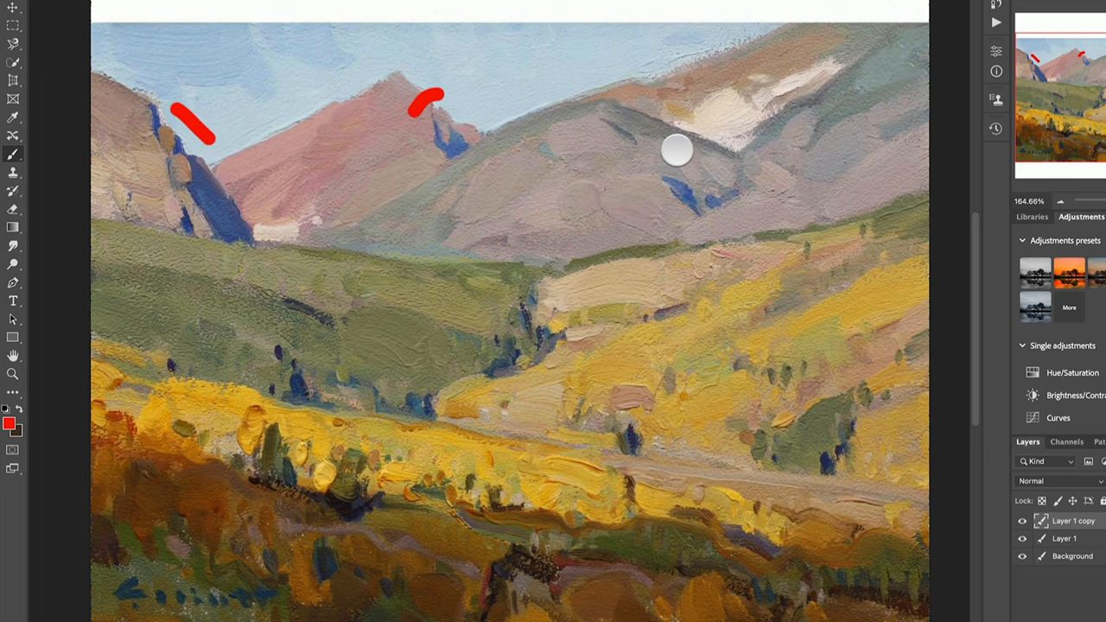